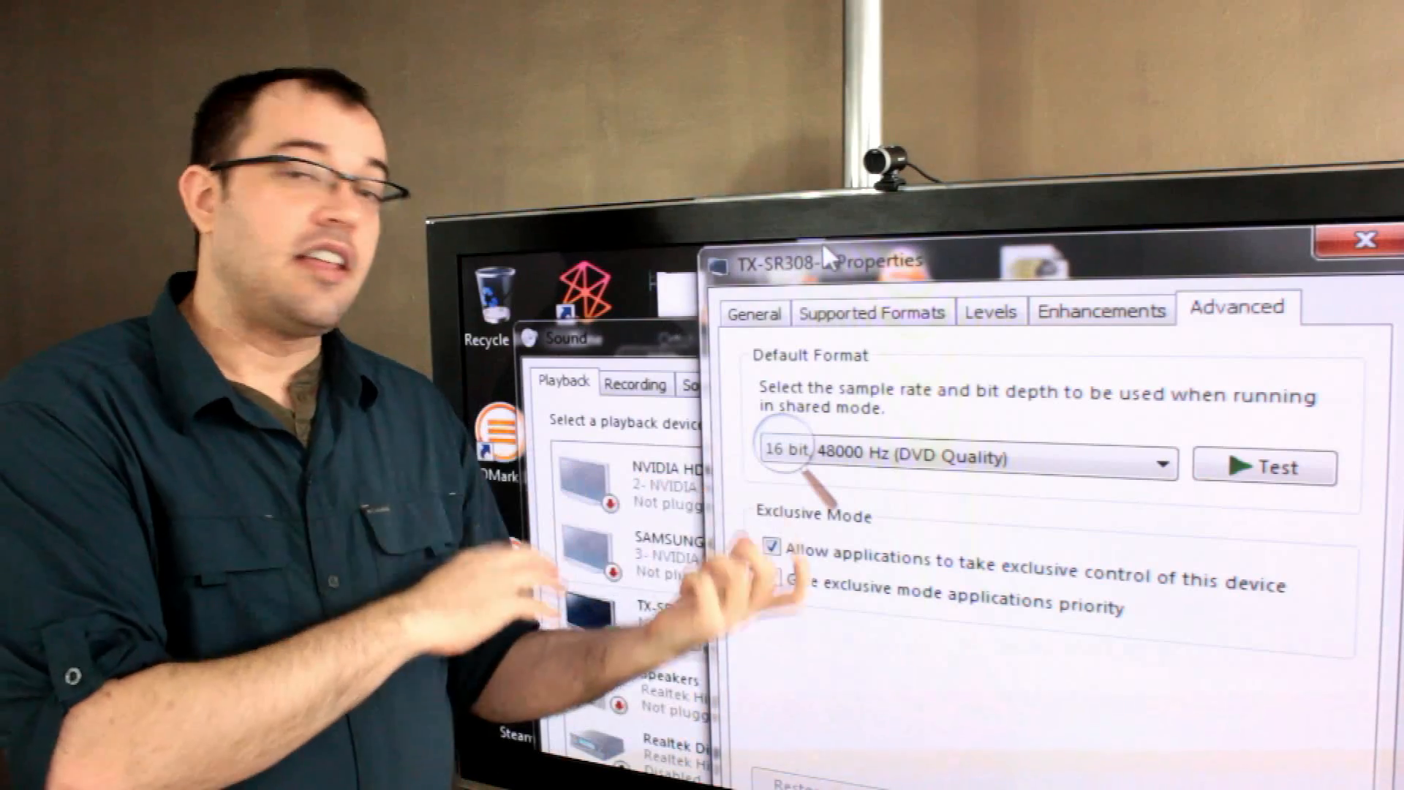
{"action": "left_click", "coordinate": [771, 605]}
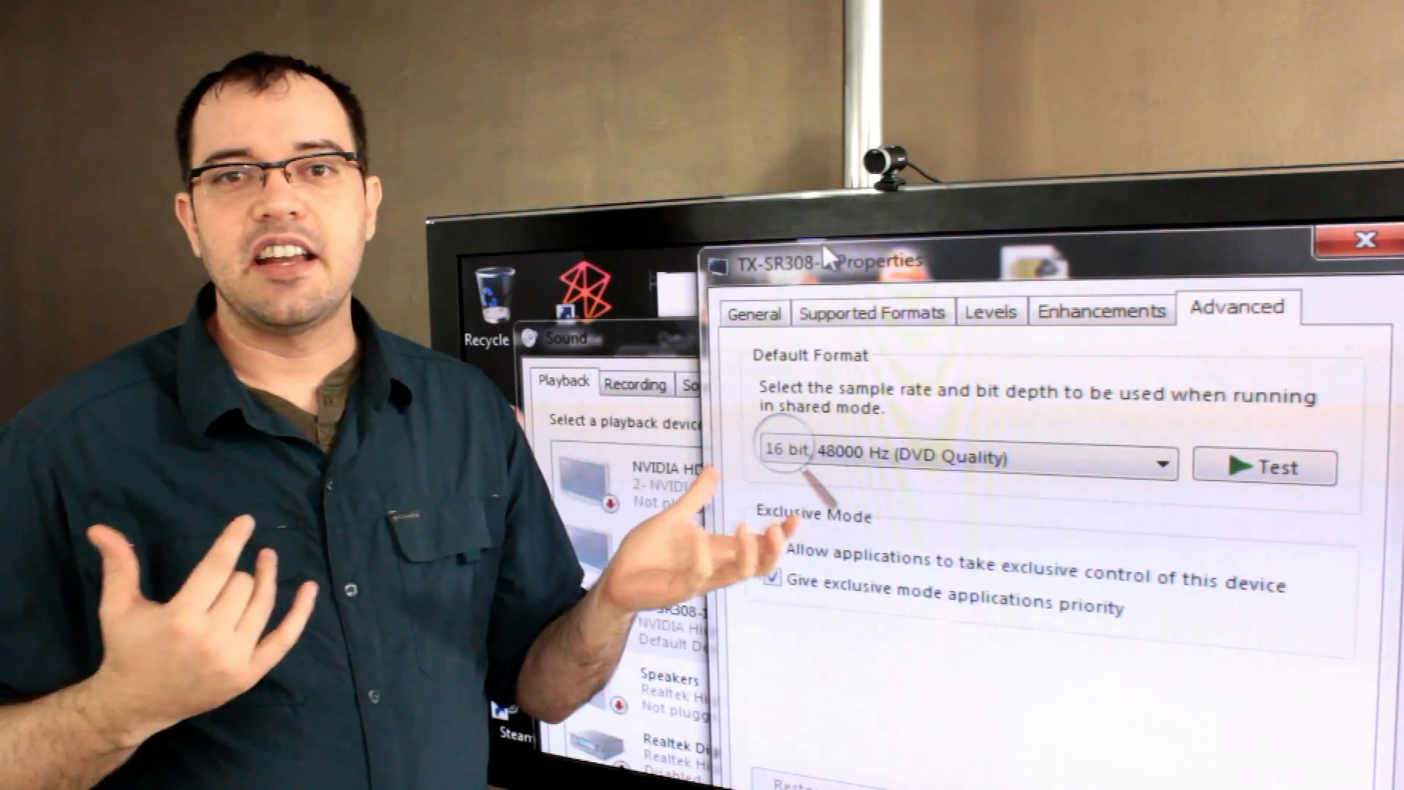
{"action": "left_click", "coordinate": [775, 547]}
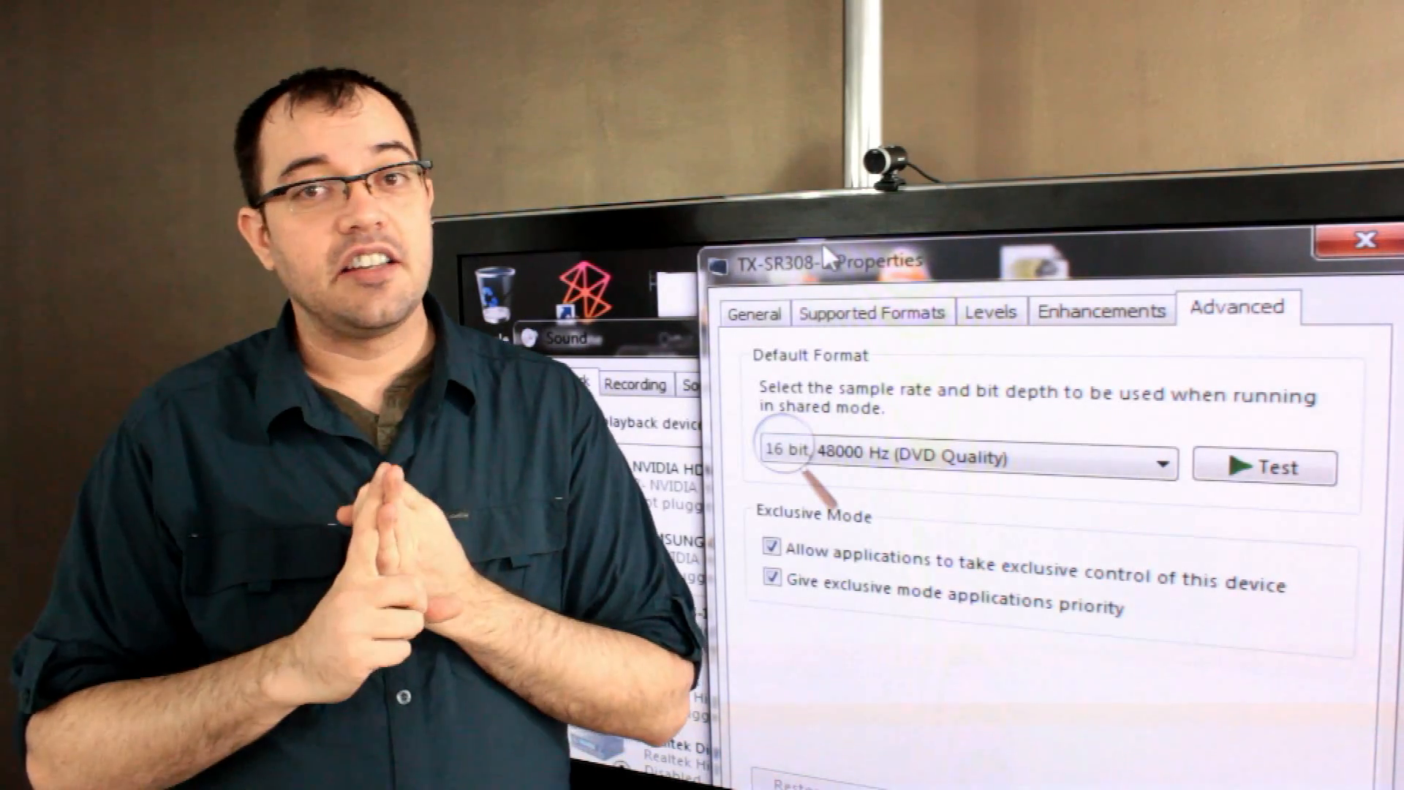
{"action": "left_click", "coordinate": [773, 558]}
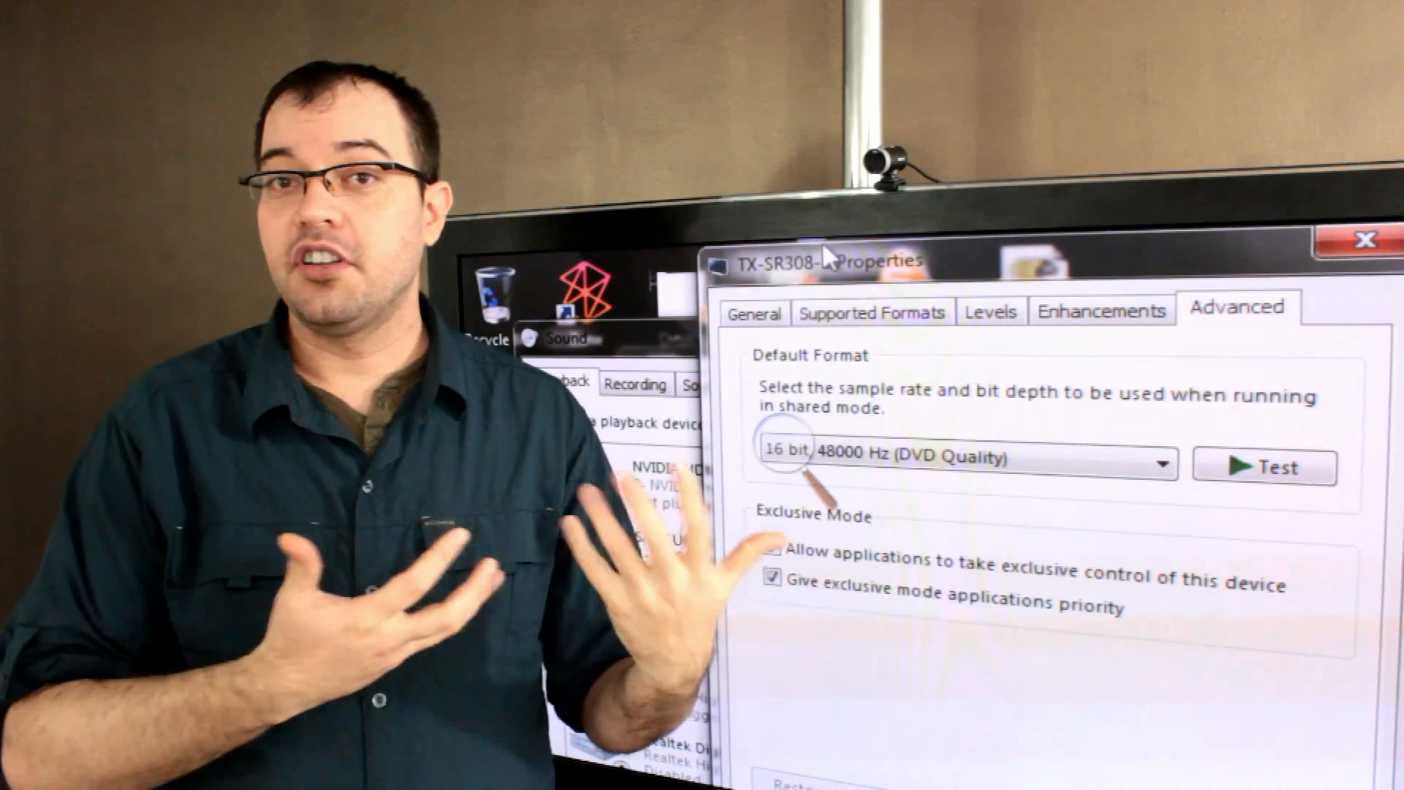